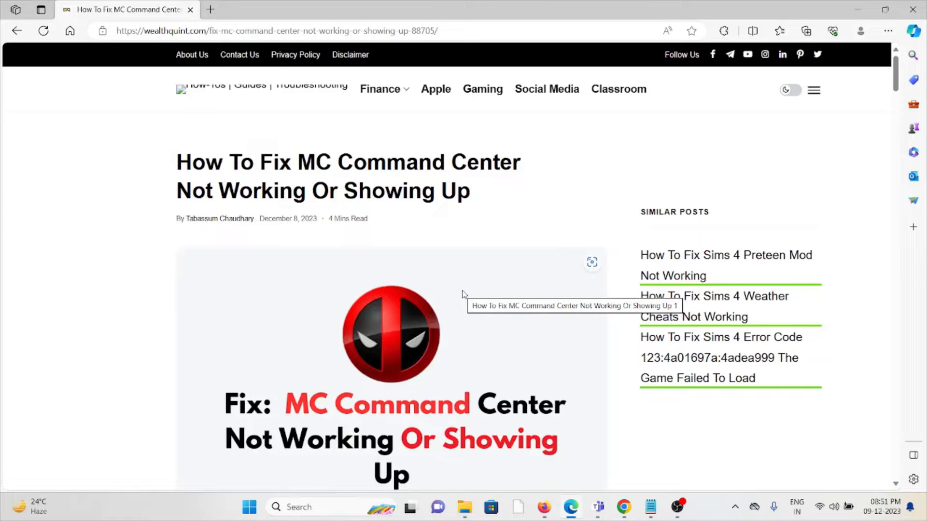
{"action": "mouse_move", "coordinate": [485, 324]}
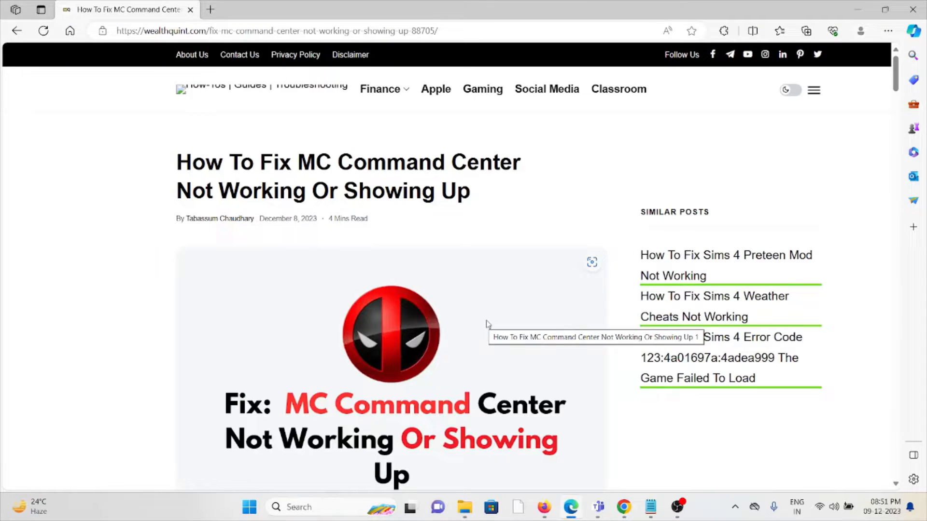
{"action": "scroll", "scroll_direction": "down", "scroll_amount": 3}
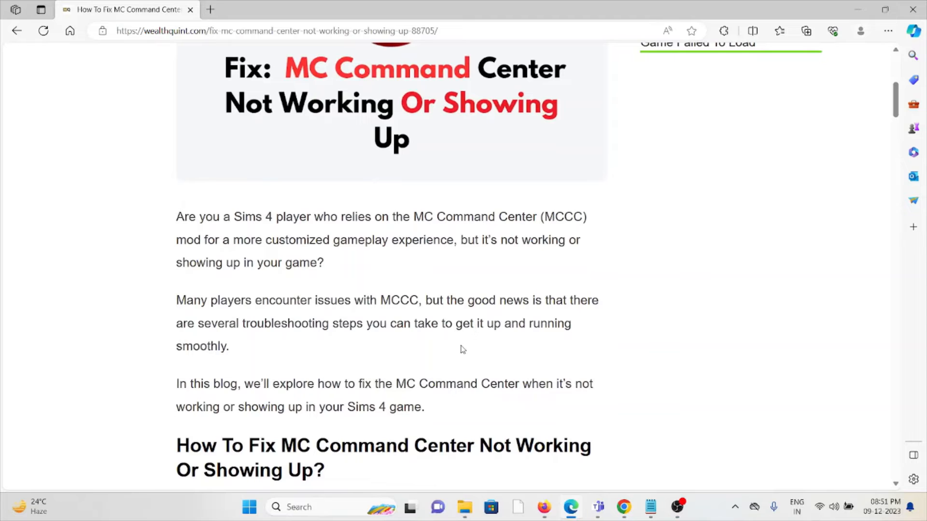
{"action": "mouse_move", "coordinate": [449, 365]}
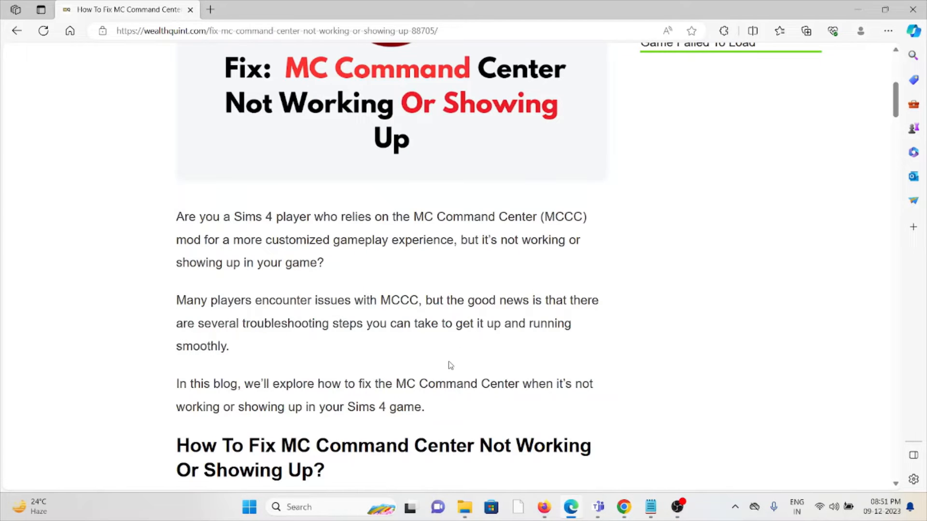
{"action": "mouse_move", "coordinate": [409, 401]}
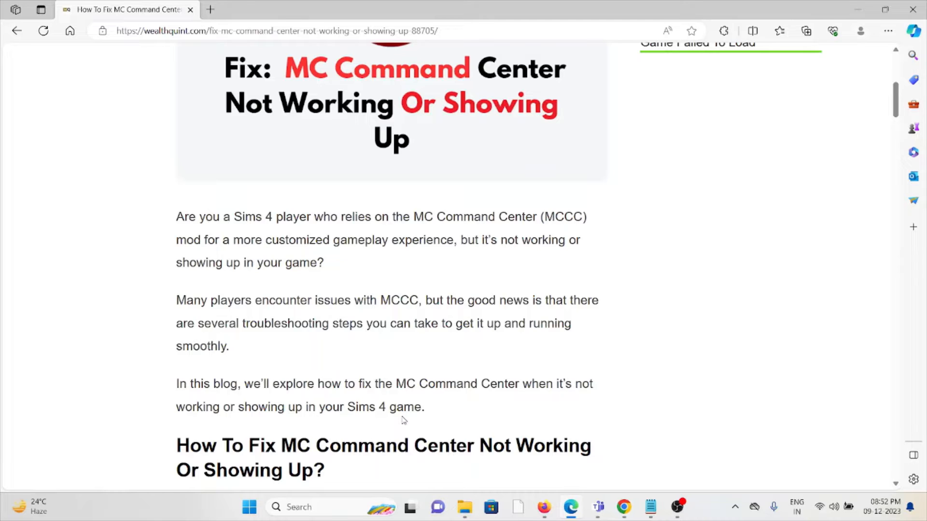
{"action": "scroll", "scroll_direction": "down", "scroll_amount": 3}
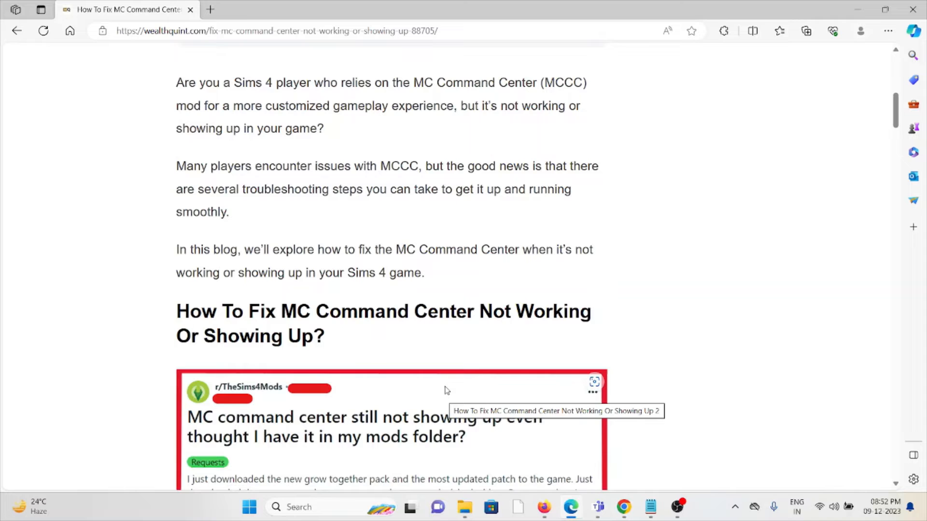
{"action": "scroll", "scroll_direction": "down", "scroll_amount": 3}
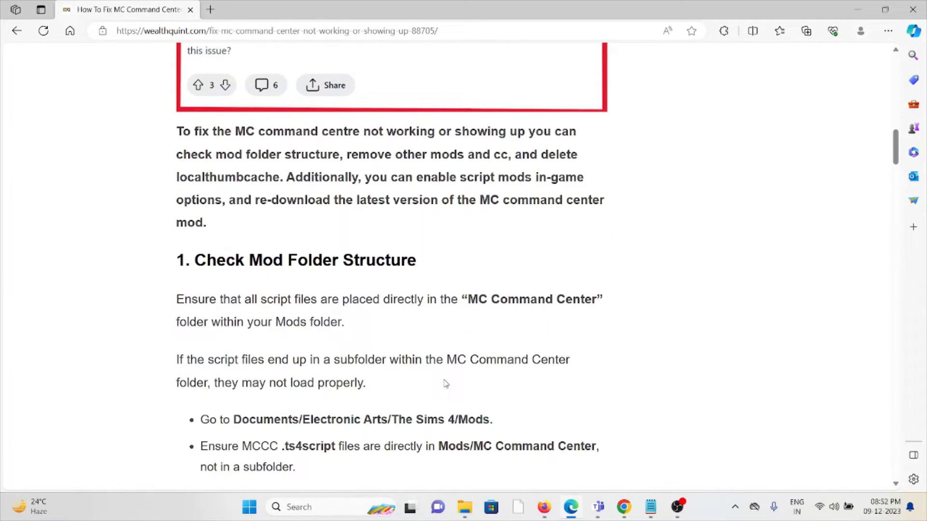
{"action": "mouse_move", "coordinate": [501, 238]}
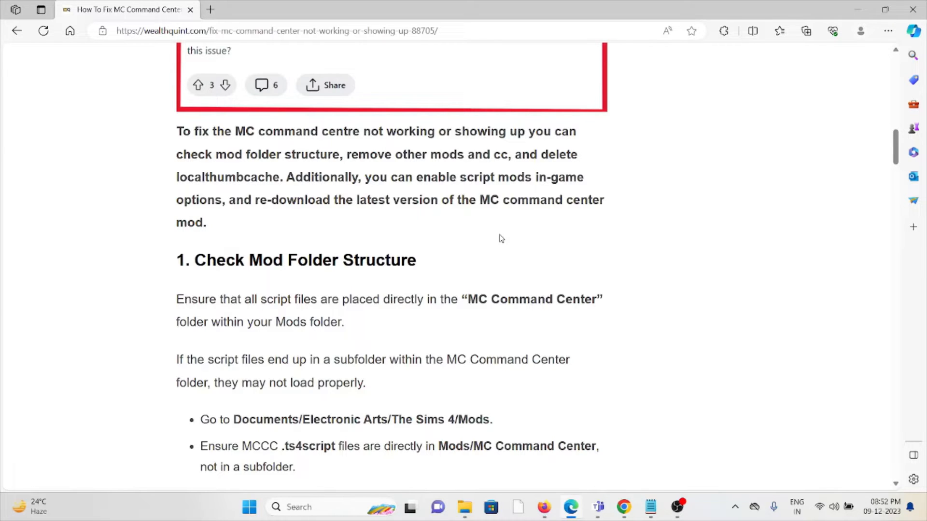
{"action": "mouse_move", "coordinate": [395, 330]}
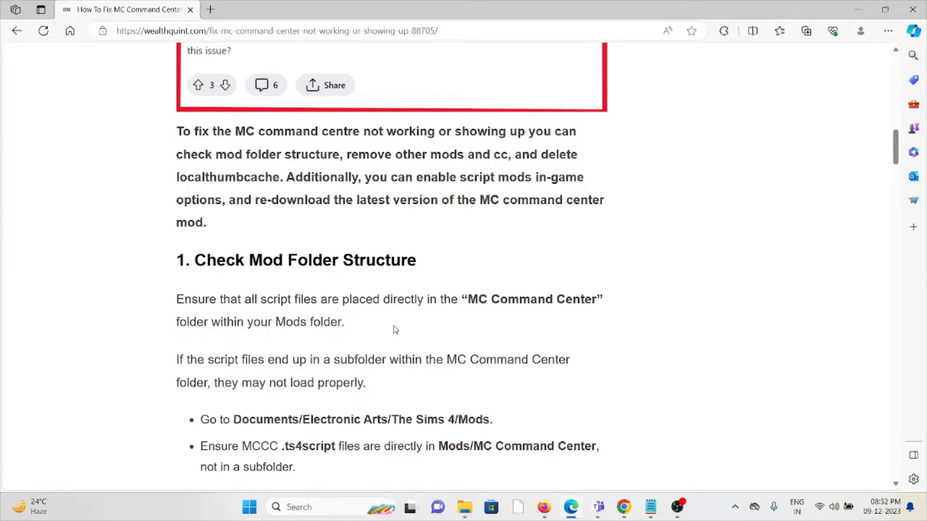
{"action": "scroll", "scroll_direction": "down", "scroll_amount": 3}
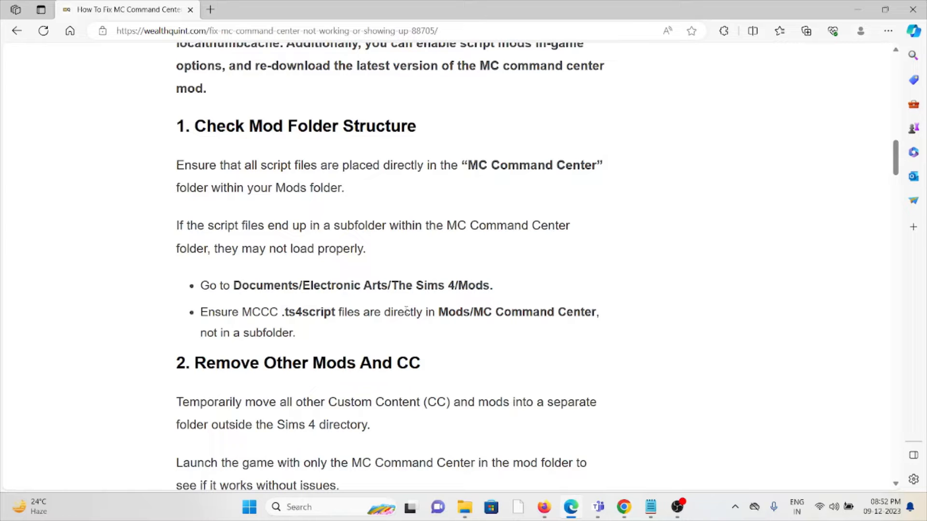
{"action": "scroll", "scroll_direction": "down", "scroll_amount": 3}
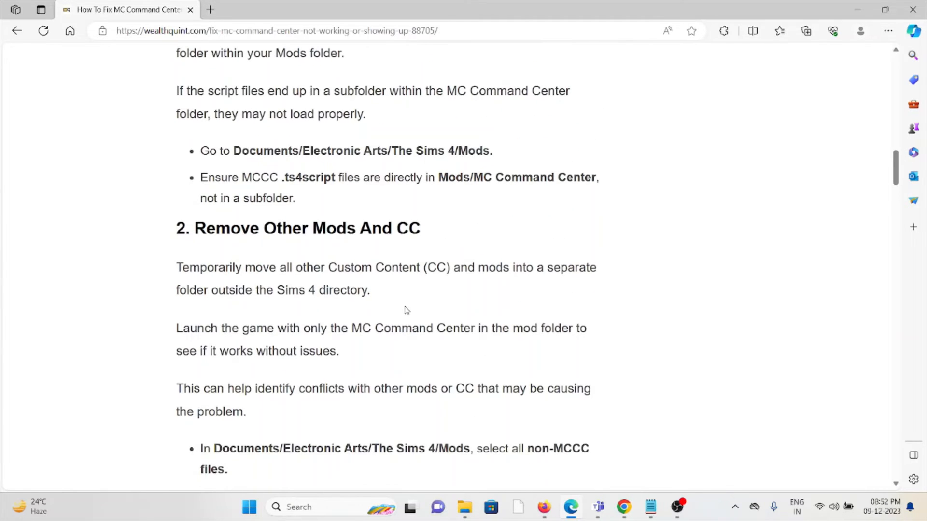
{"action": "mouse_move", "coordinate": [404, 314]}
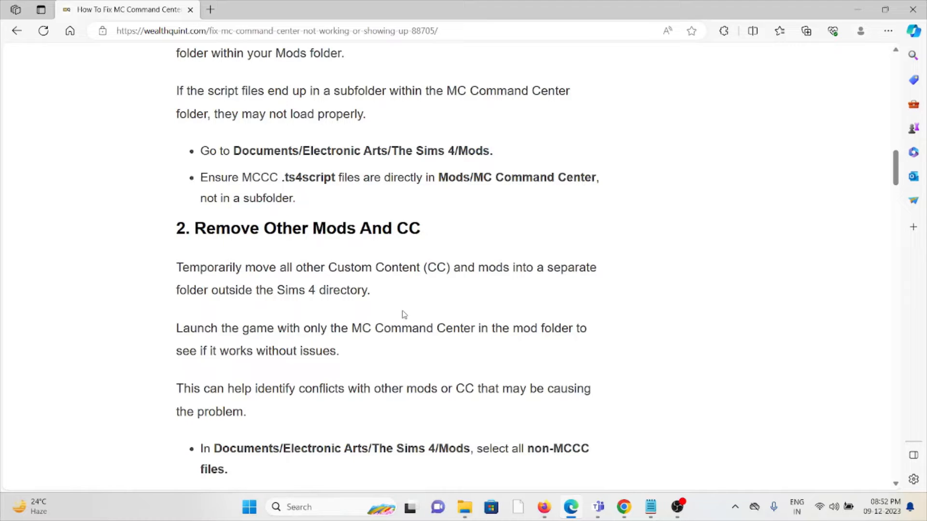
{"action": "mouse_move", "coordinate": [388, 322]}
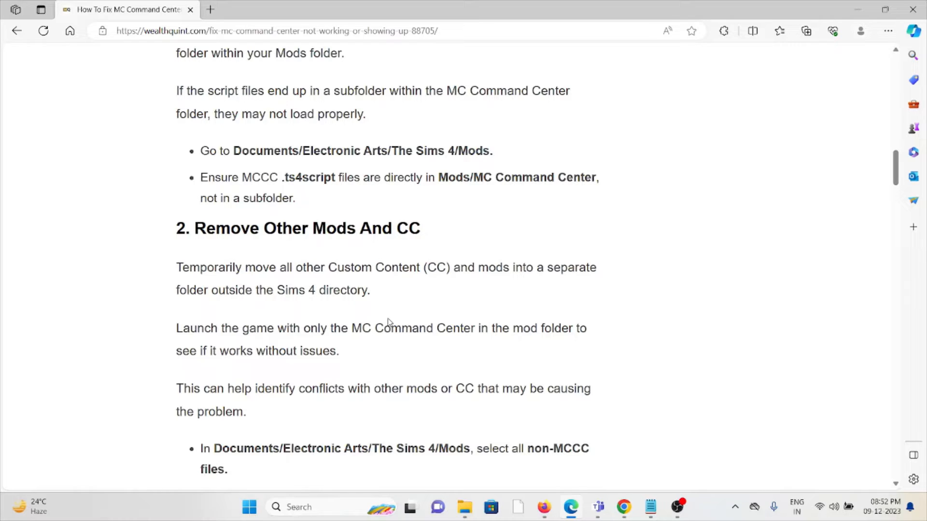
{"action": "mouse_move", "coordinate": [383, 312]}
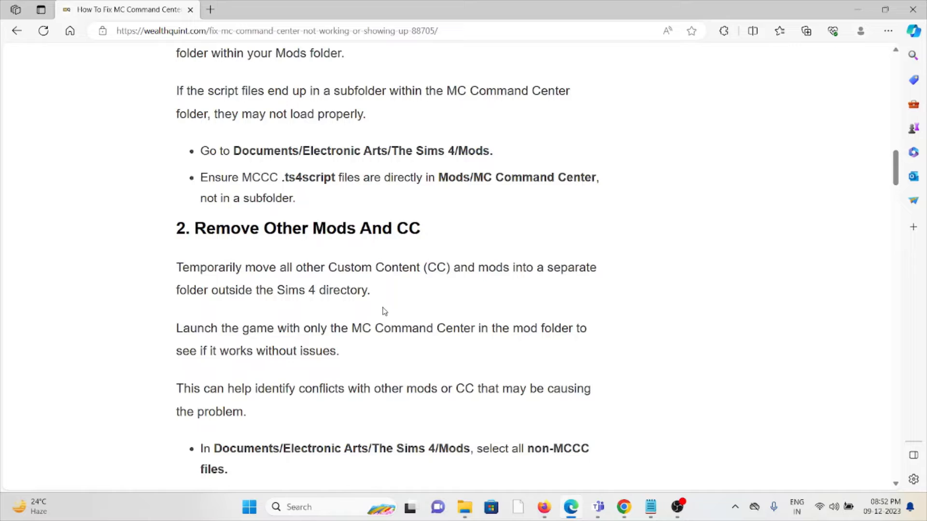
{"action": "mouse_move", "coordinate": [378, 301]}
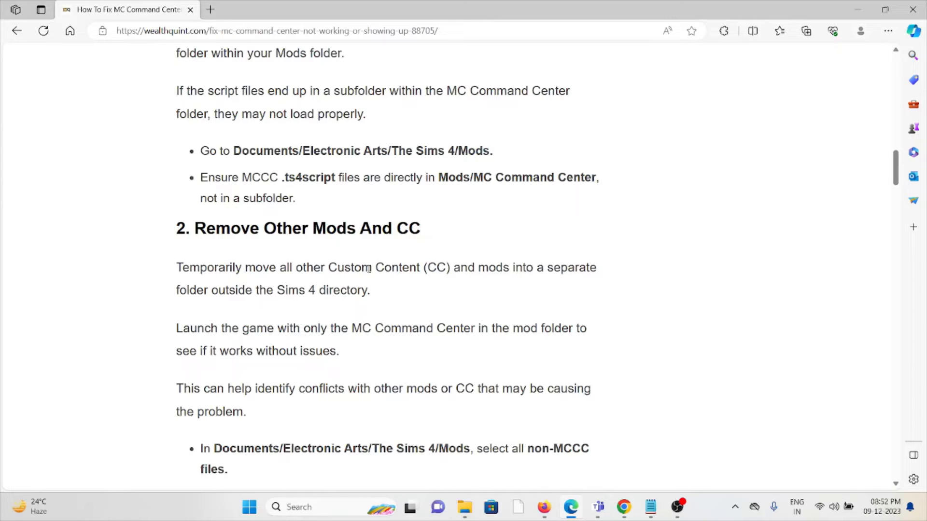
{"action": "scroll", "scroll_direction": "down", "scroll_amount": 3}
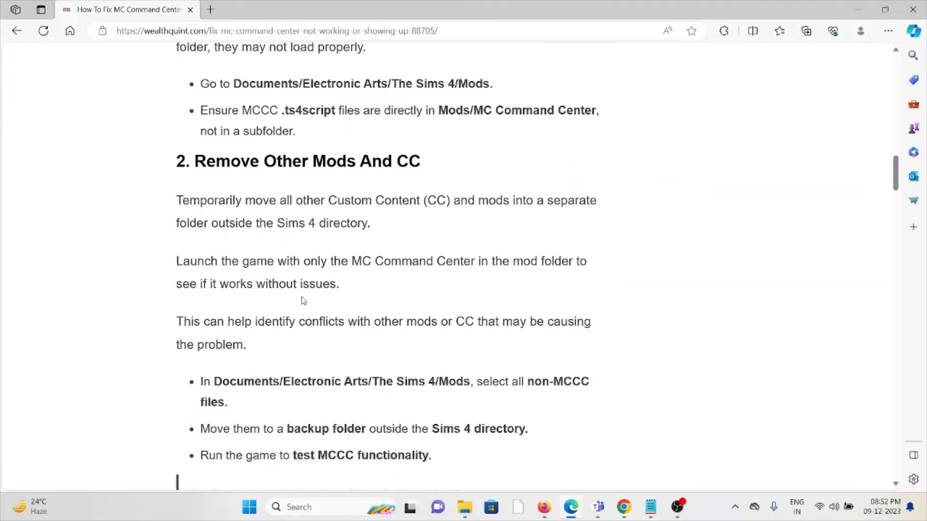
{"action": "mouse_move", "coordinate": [297, 296]}
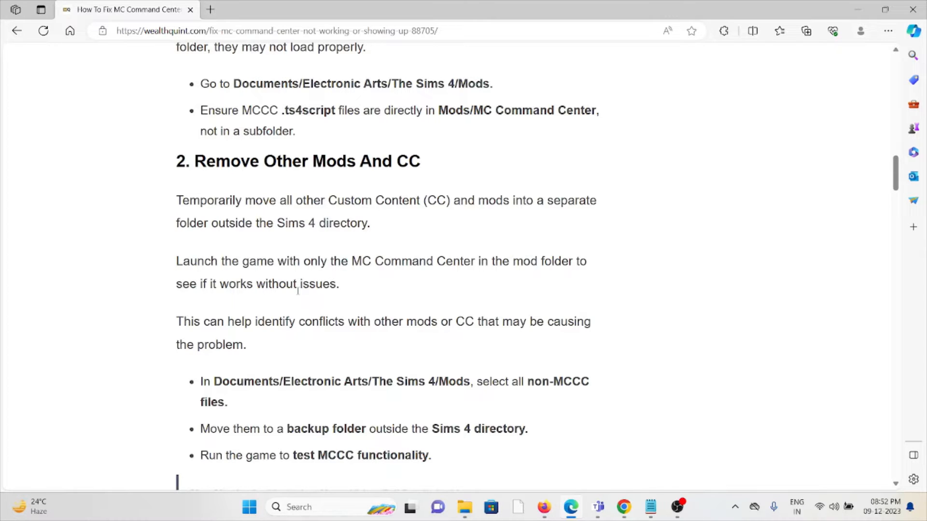
{"action": "scroll", "scroll_direction": "down", "scroll_amount": 3}
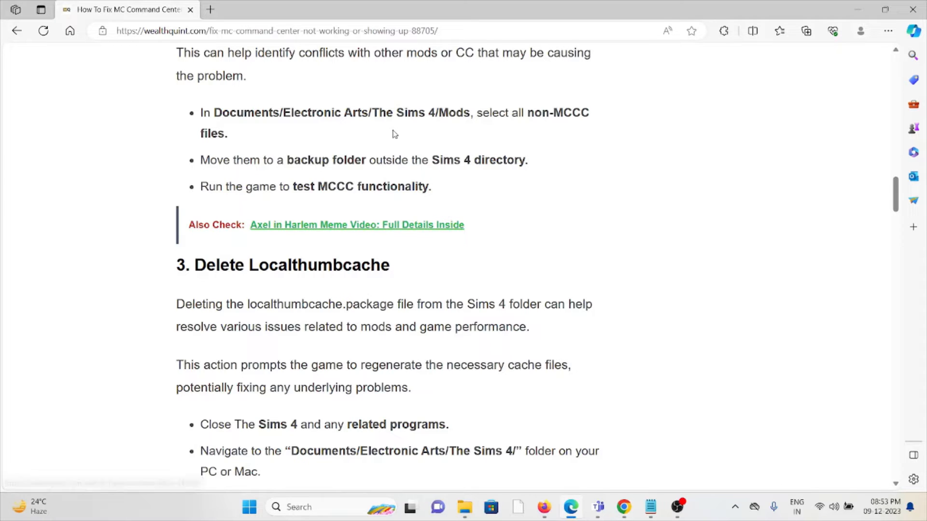
{"action": "mouse_move", "coordinate": [378, 193]}
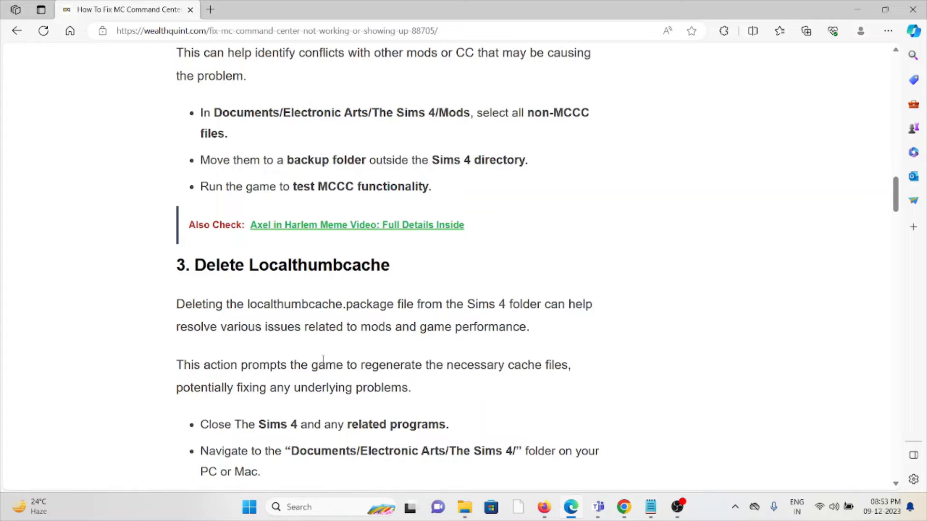
{"action": "mouse_move", "coordinate": [323, 354]}
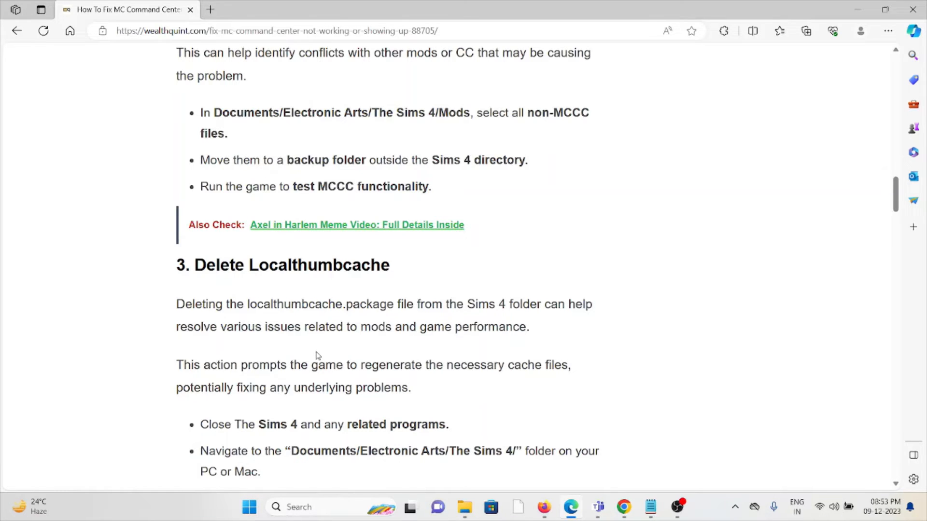
{"action": "scroll", "scroll_direction": "down", "scroll_amount": 3}
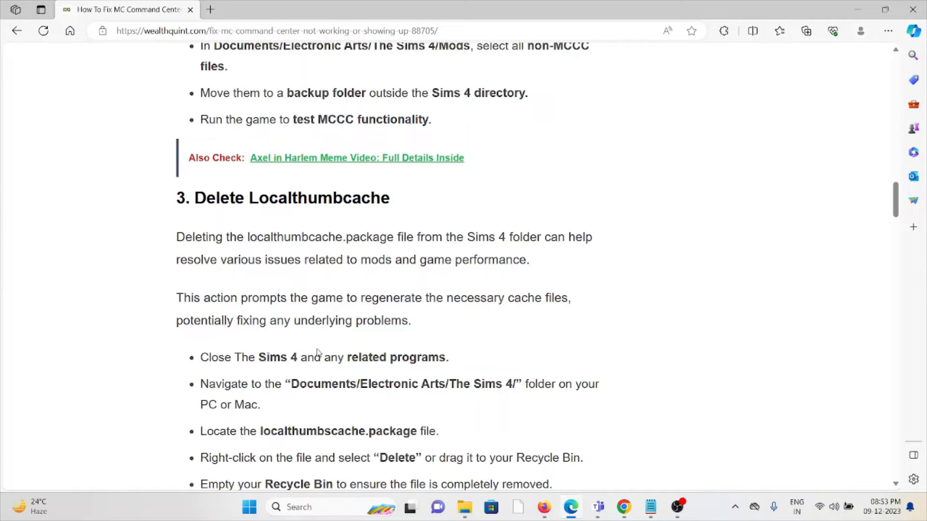
{"action": "mouse_move", "coordinate": [334, 346]}
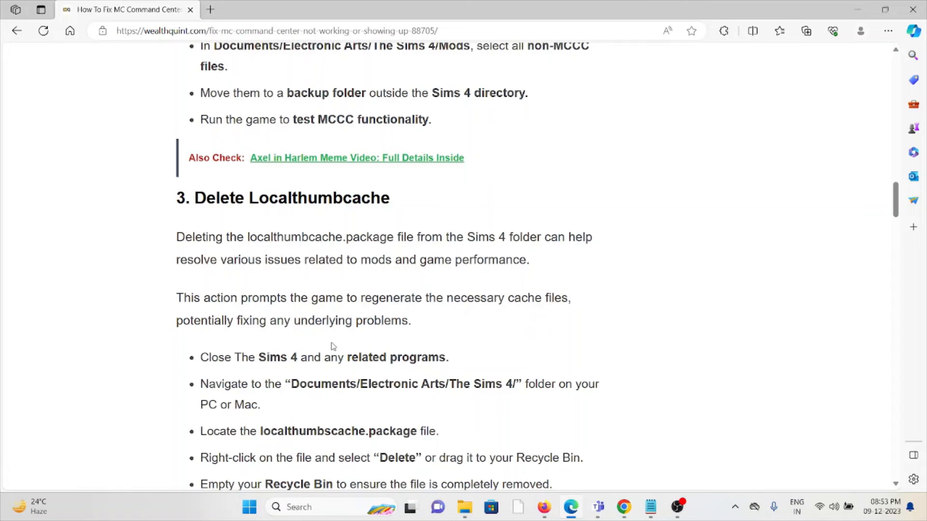
{"action": "scroll", "scroll_direction": "down", "scroll_amount": 3}
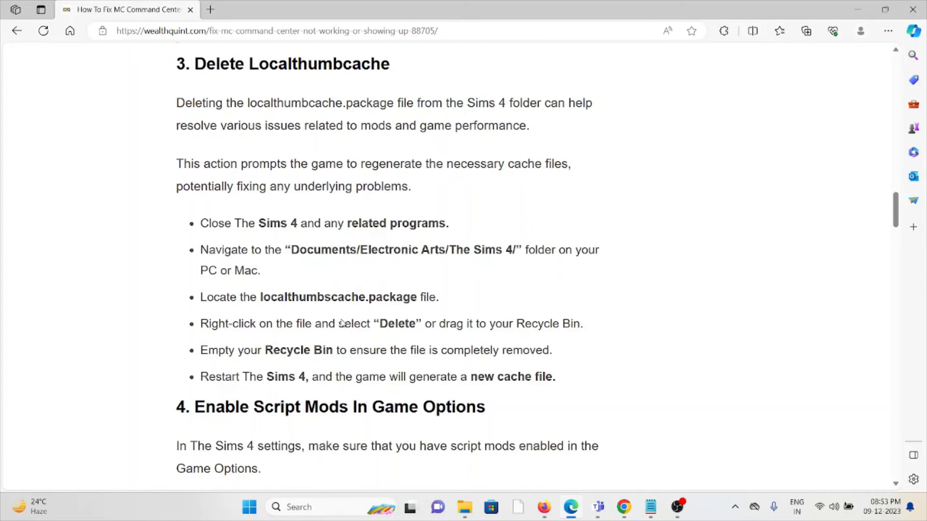
{"action": "scroll", "scroll_direction": "down", "scroll_amount": 3}
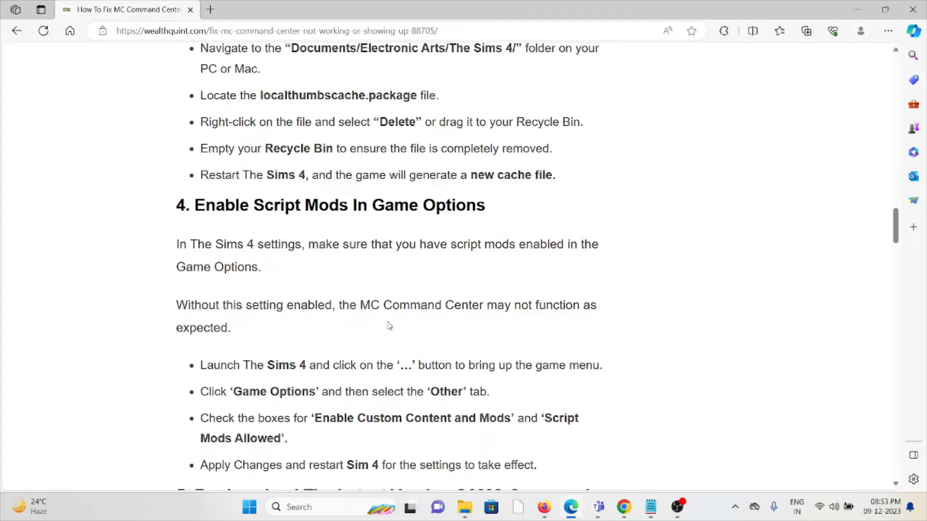
{"action": "mouse_move", "coordinate": [389, 323]}
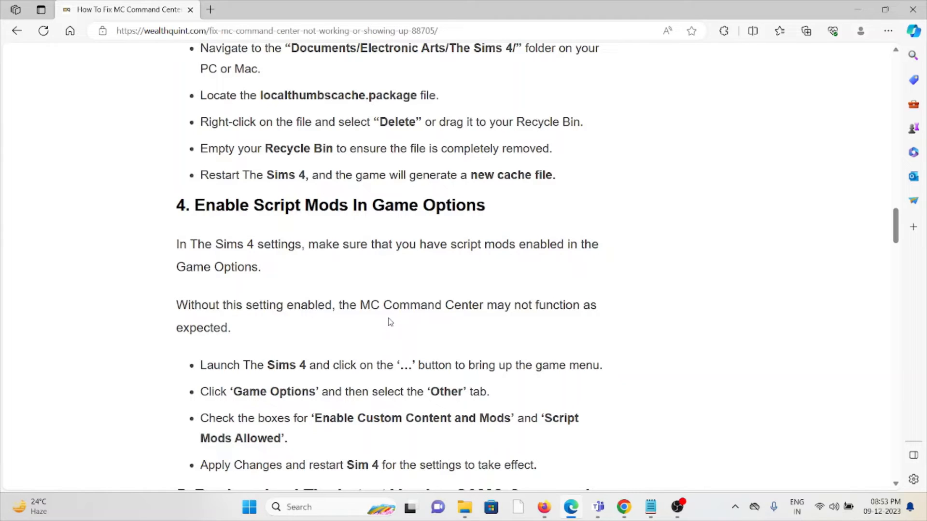
{"action": "mouse_move", "coordinate": [389, 317]}
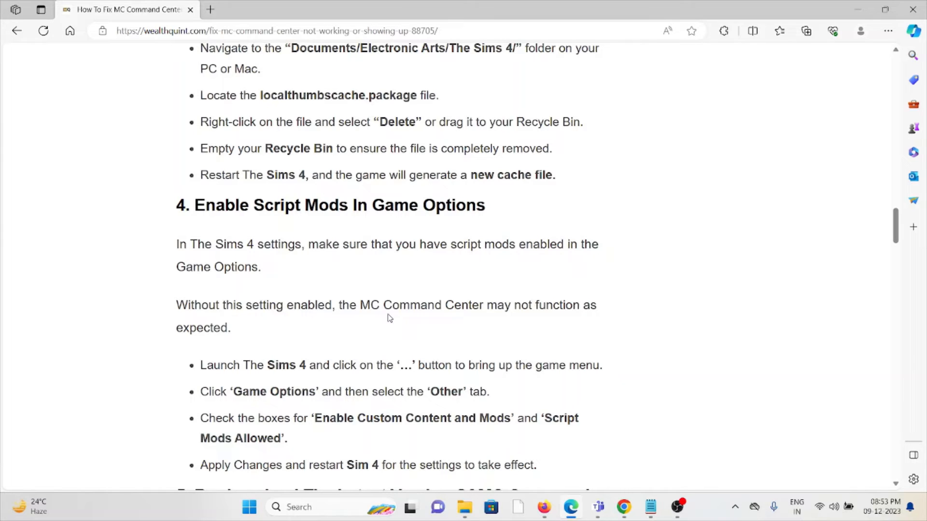
{"action": "mouse_move", "coordinate": [383, 305]}
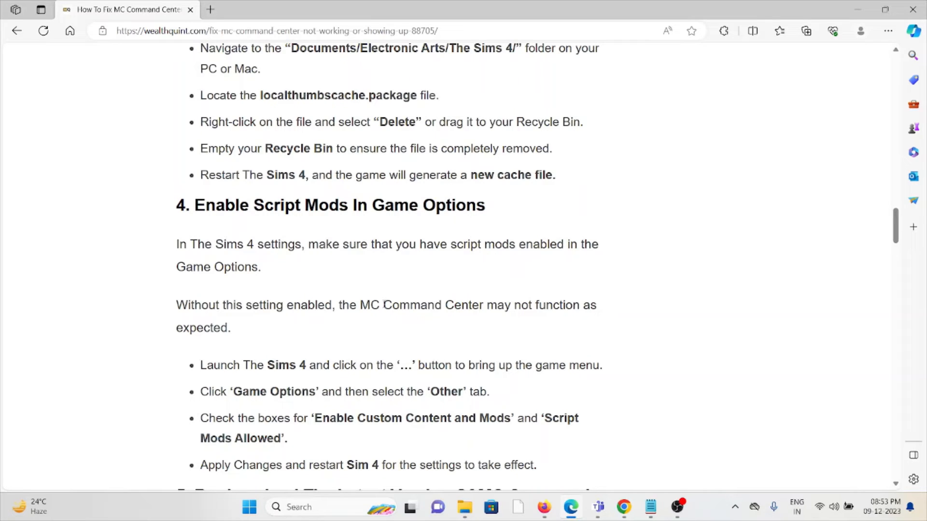
{"action": "mouse_move", "coordinate": [357, 334]}
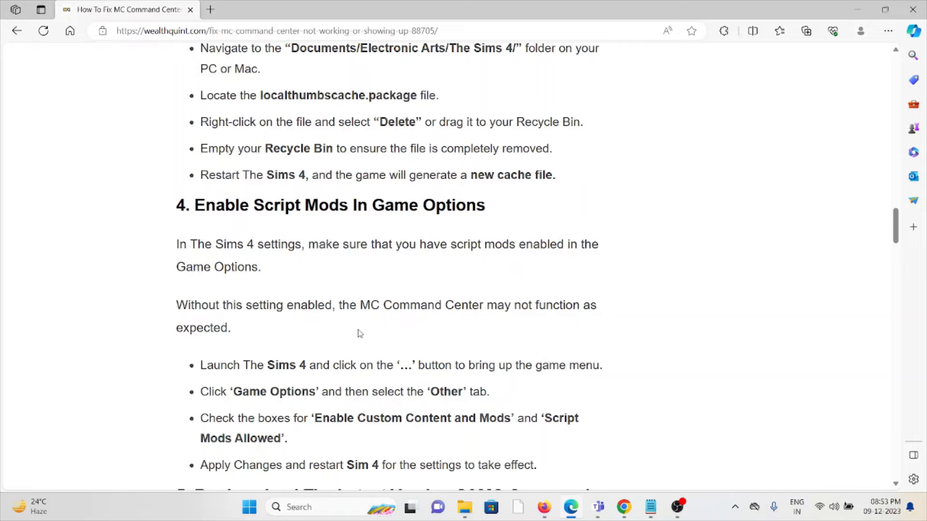
{"action": "scroll", "scroll_direction": "down", "scroll_amount": 3}
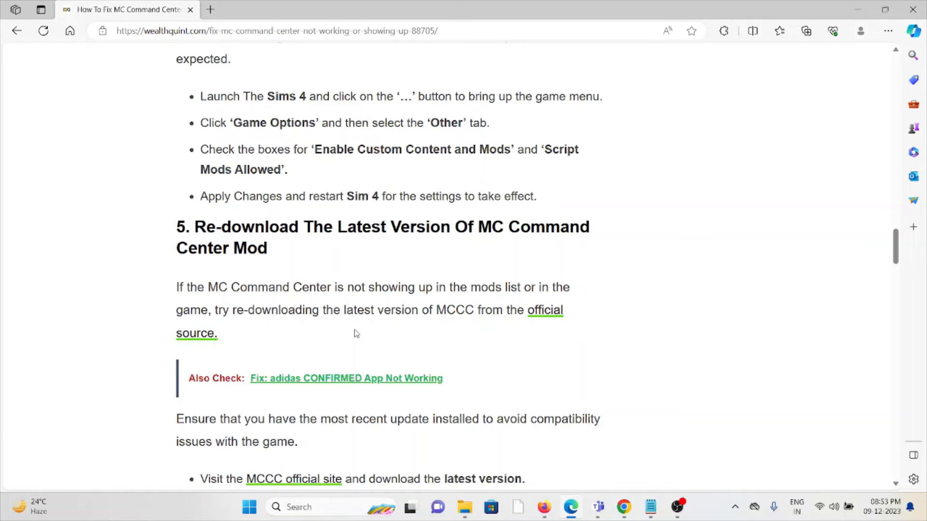
{"action": "scroll", "scroll_direction": "down", "scroll_amount": 3}
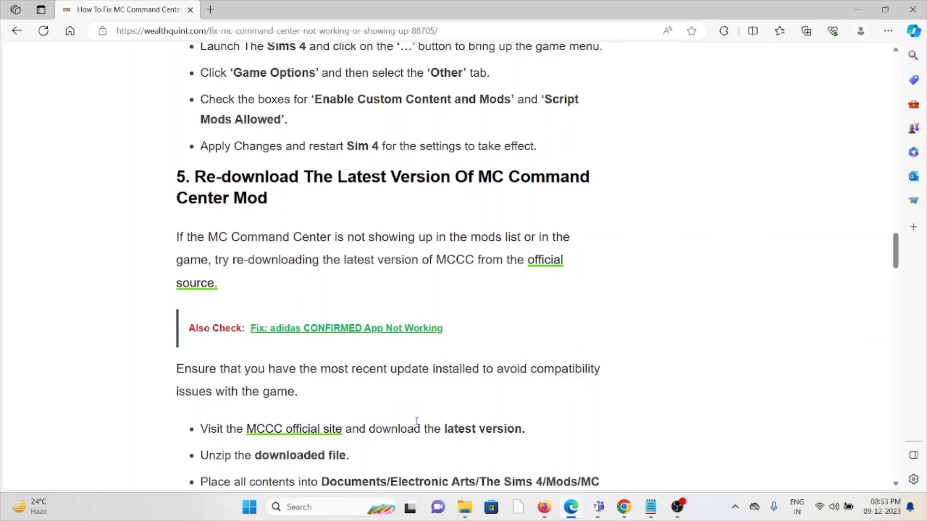
{"action": "scroll", "scroll_direction": "down", "scroll_amount": 3}
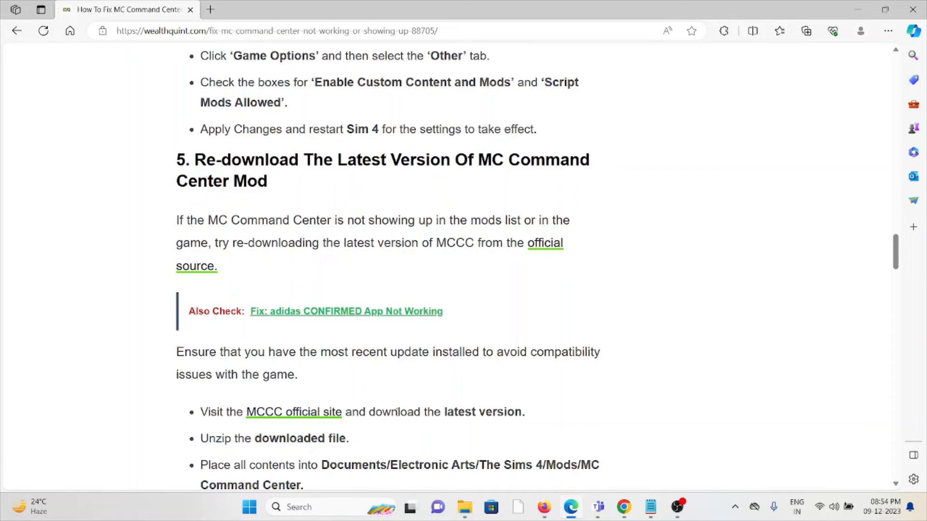
{"action": "mouse_move", "coordinate": [400, 406]}
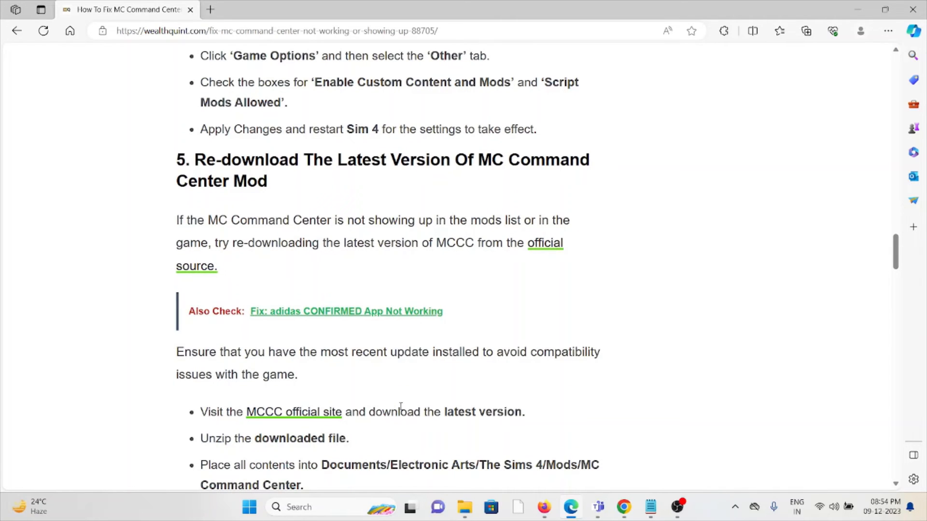
{"action": "scroll", "scroll_direction": "down", "scroll_amount": 3}
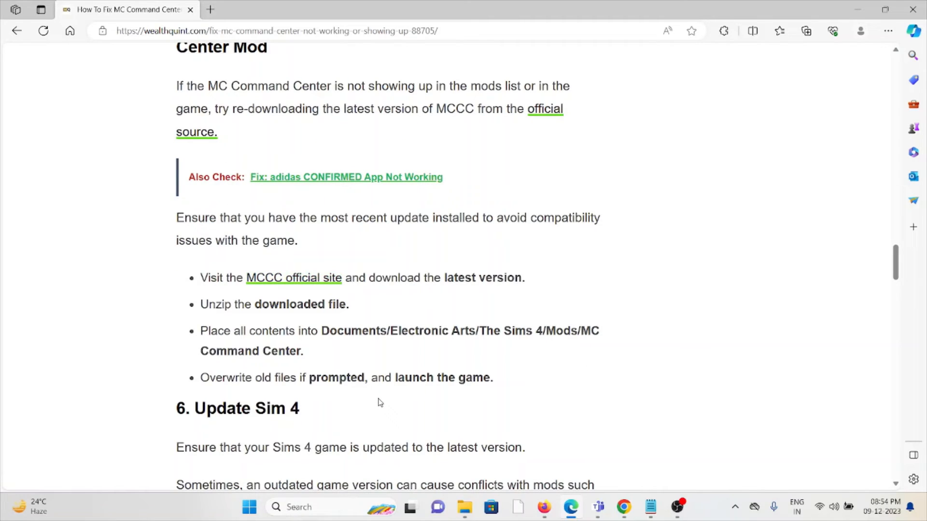
{"action": "mouse_move", "coordinate": [390, 396]}
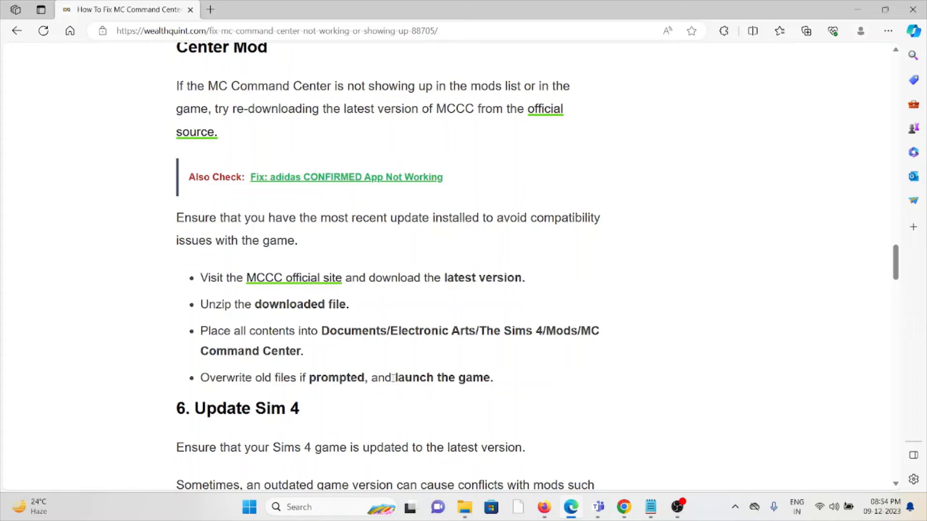
{"action": "mouse_move", "coordinate": [383, 409]}
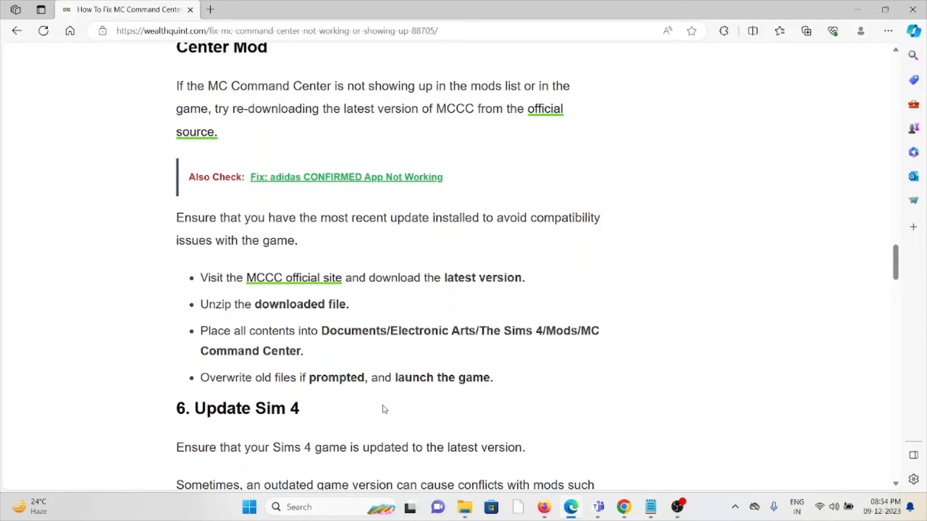
{"action": "mouse_move", "coordinate": [373, 404]}
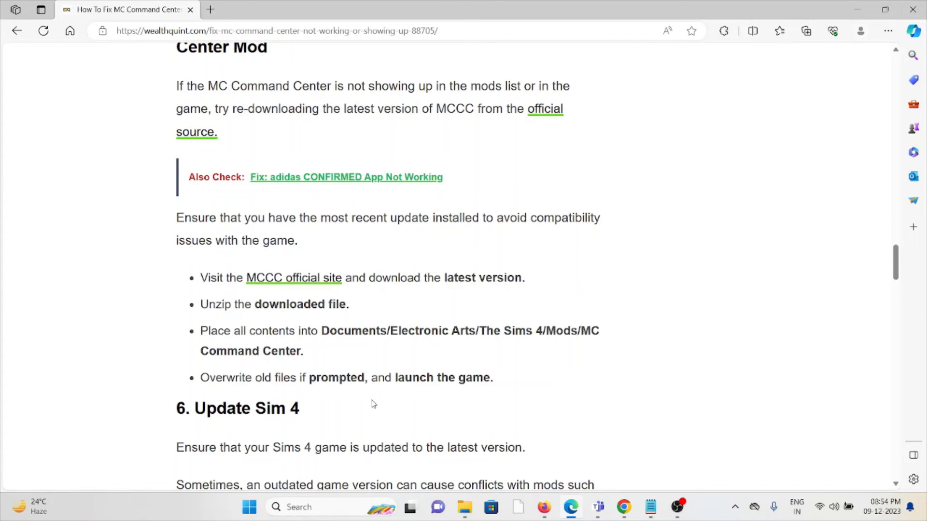
{"action": "scroll", "scroll_direction": "down", "scroll_amount": 3}
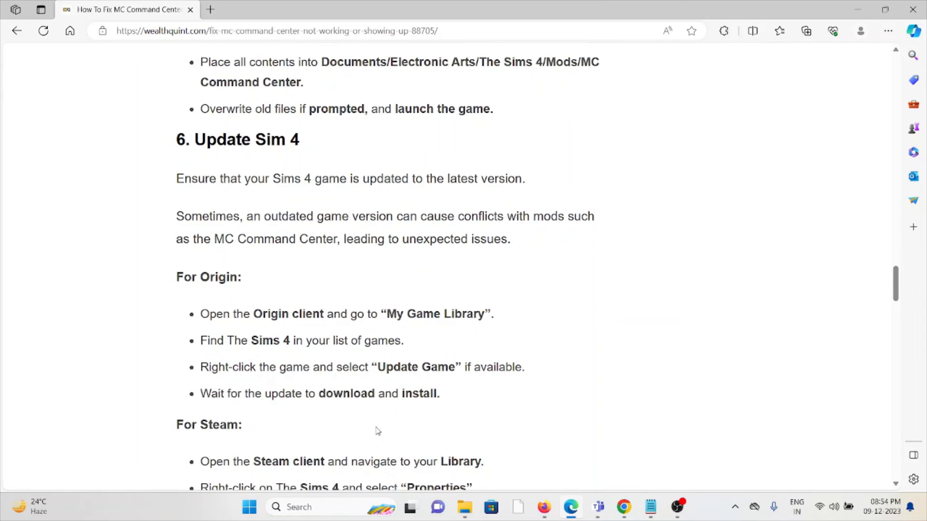
{"action": "mouse_move", "coordinate": [384, 421]}
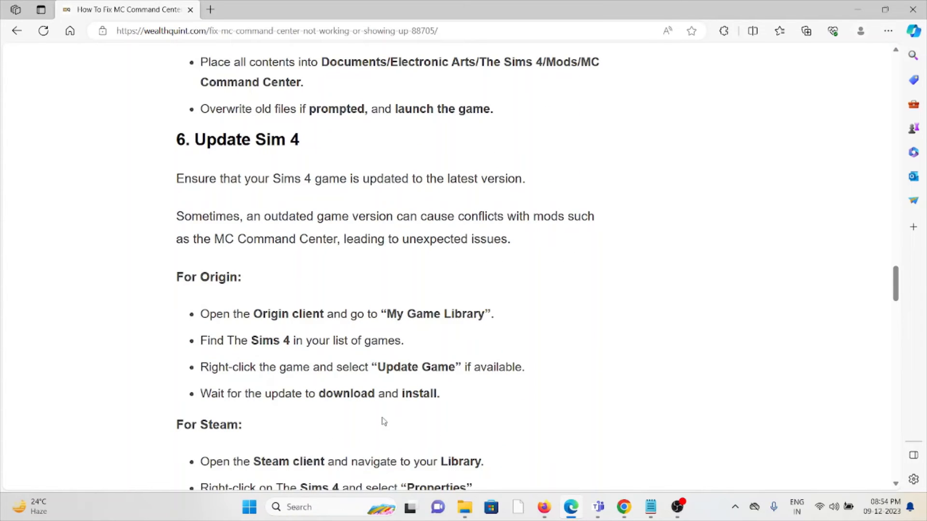
{"action": "scroll", "scroll_direction": "down", "scroll_amount": 3}
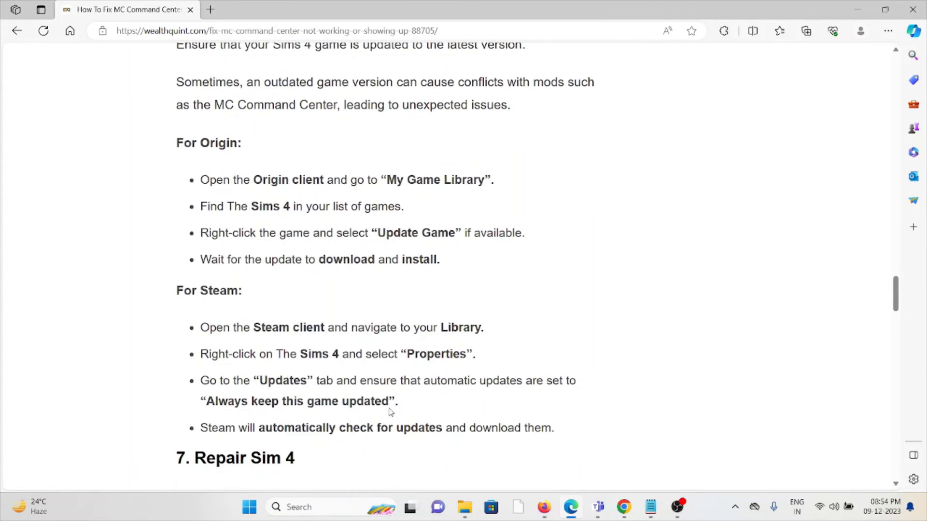
{"action": "scroll", "scroll_direction": "down", "scroll_amount": 3}
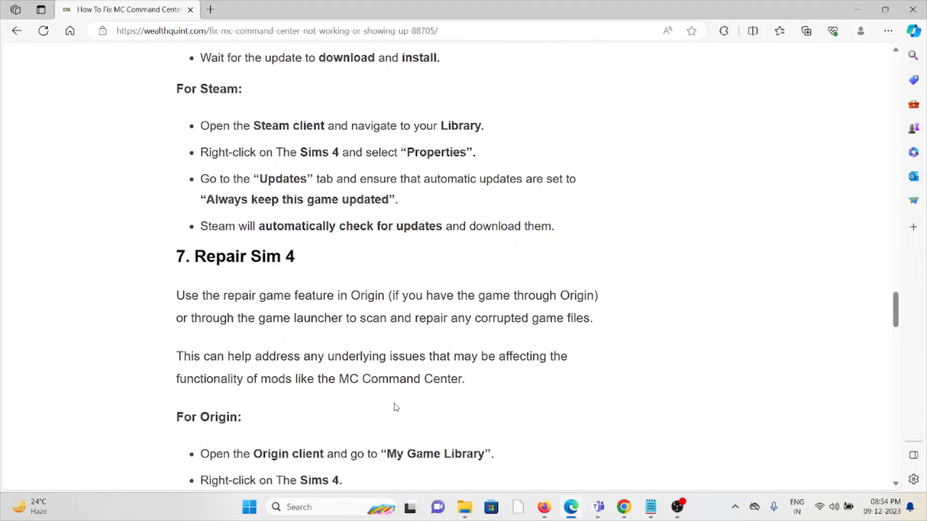
{"action": "scroll", "scroll_direction": "down", "scroll_amount": 3}
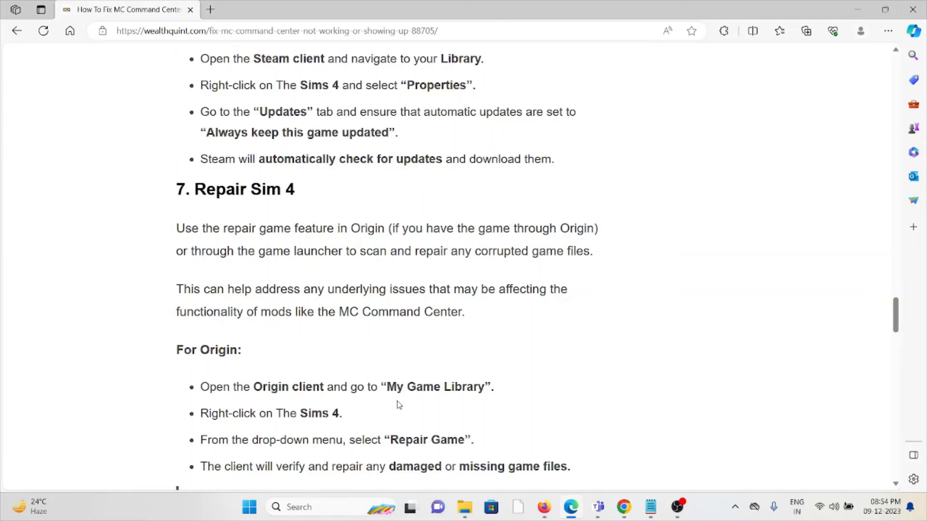
{"action": "mouse_move", "coordinate": [408, 384]}
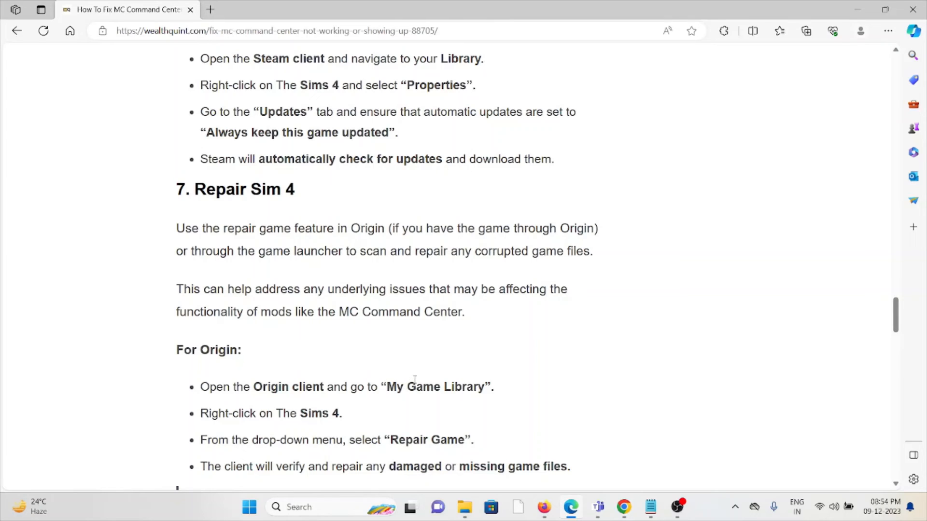
{"action": "mouse_move", "coordinate": [425, 381]}
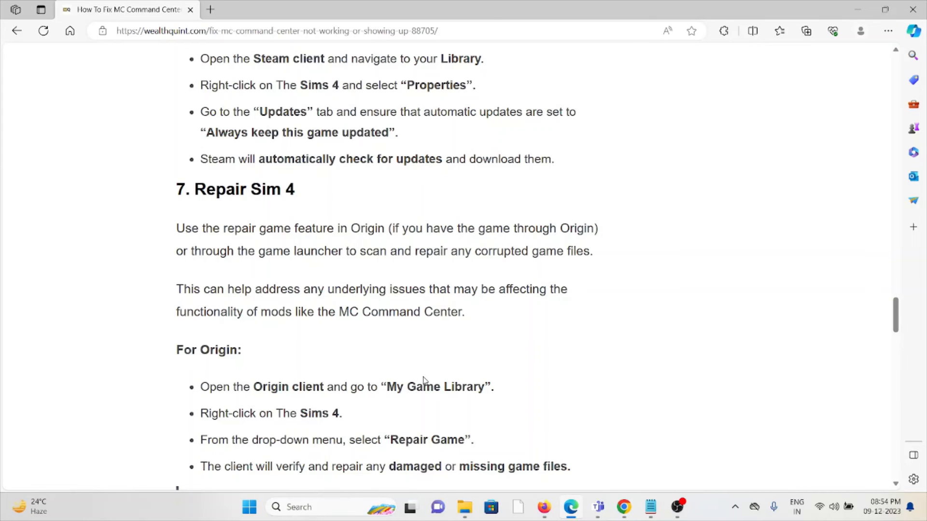
{"action": "scroll", "scroll_direction": "down", "scroll_amount": 3}
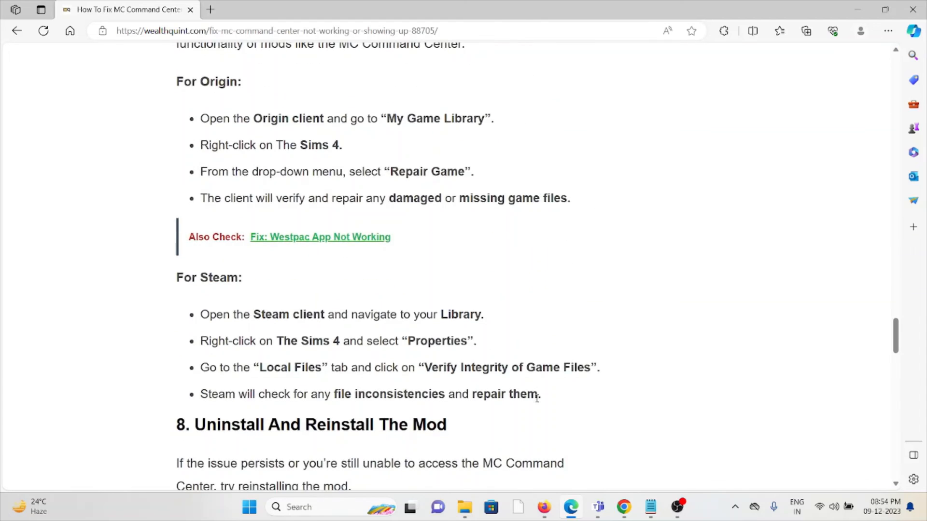
{"action": "scroll", "scroll_direction": "down", "scroll_amount": 3}
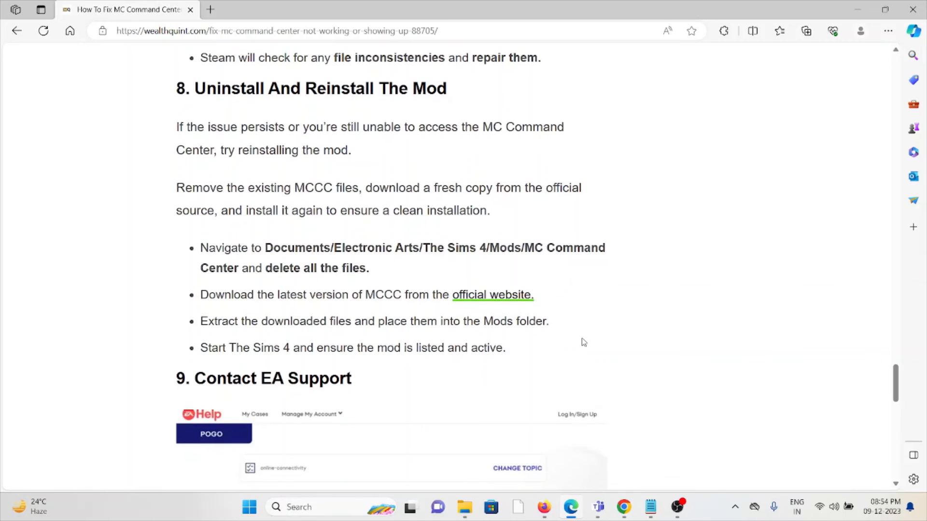
{"action": "mouse_move", "coordinate": [575, 351]}
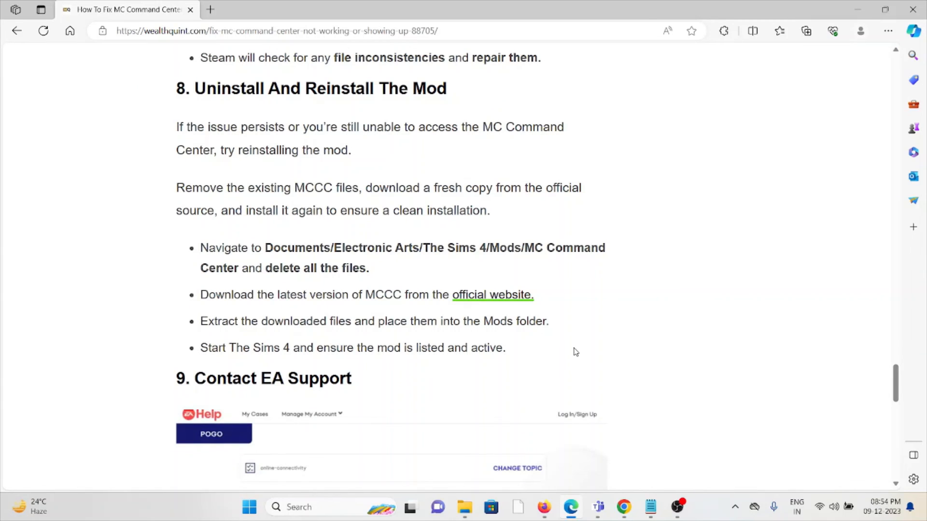
{"action": "scroll", "scroll_direction": "down", "scroll_amount": 3}
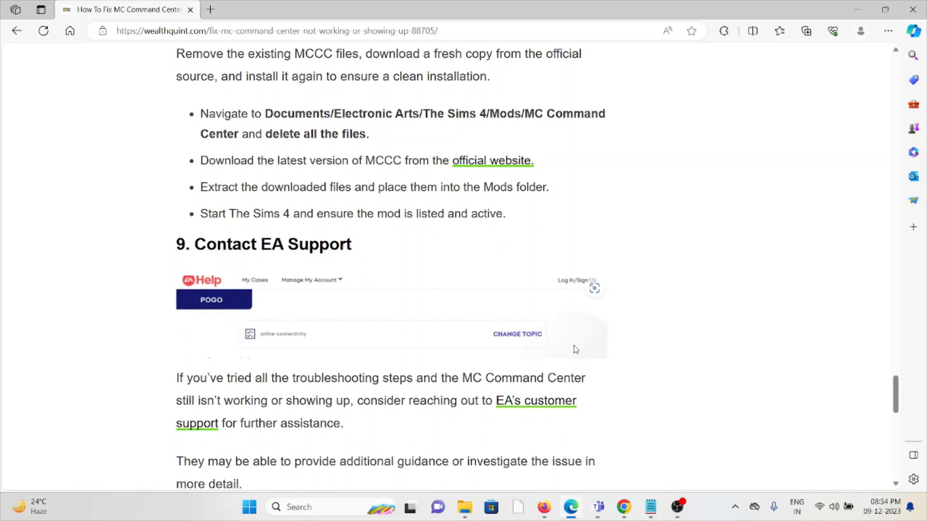